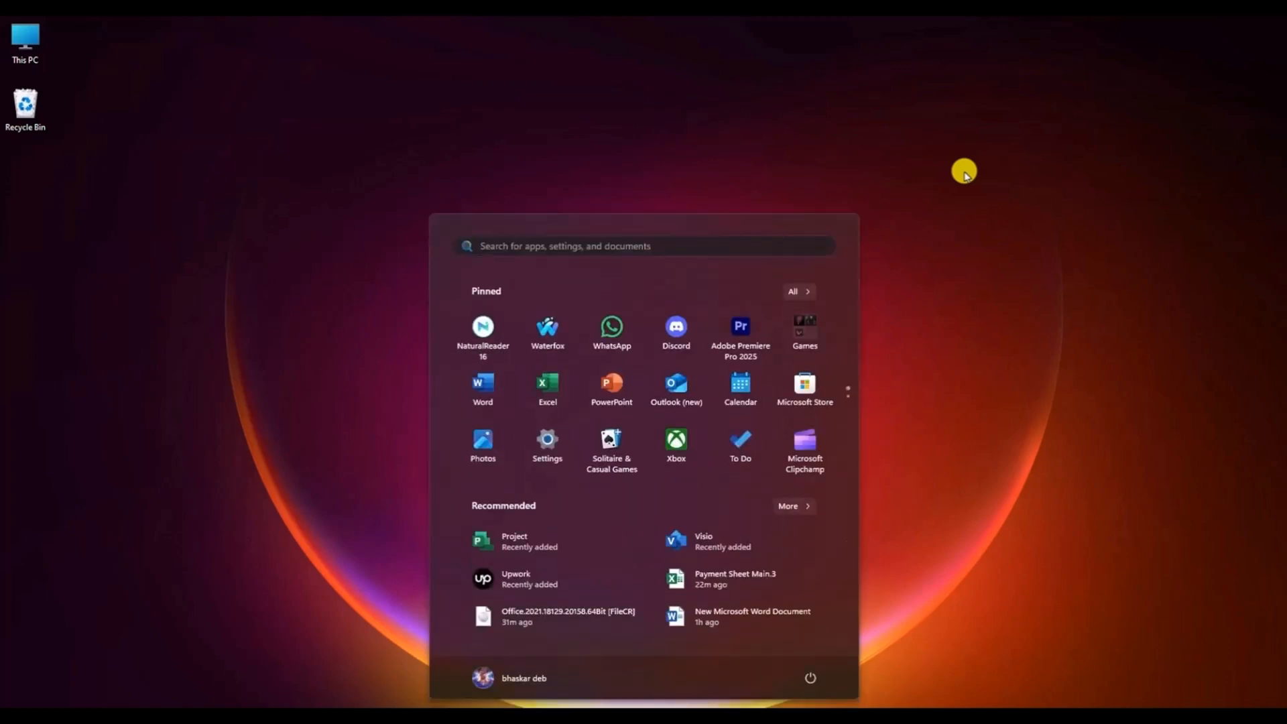
Search Start for 'brave' and bring up the Brave result's actions menu
text(brave)
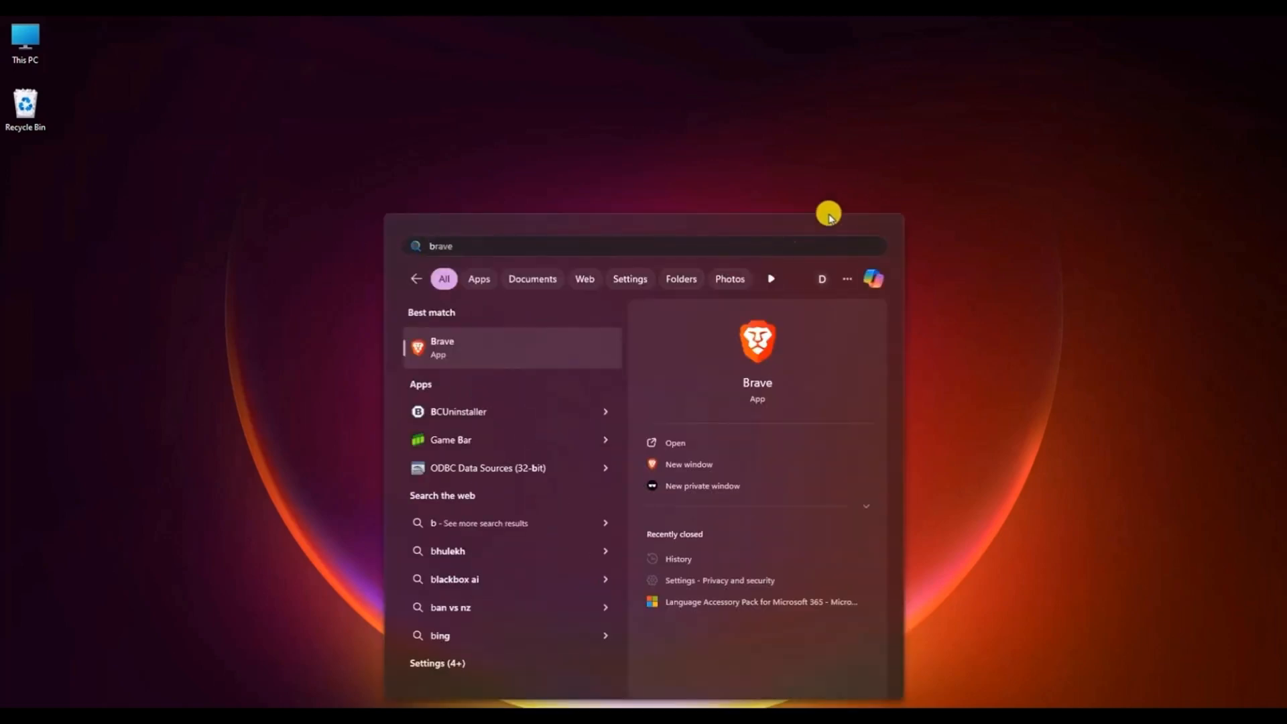
right_click(476, 348)
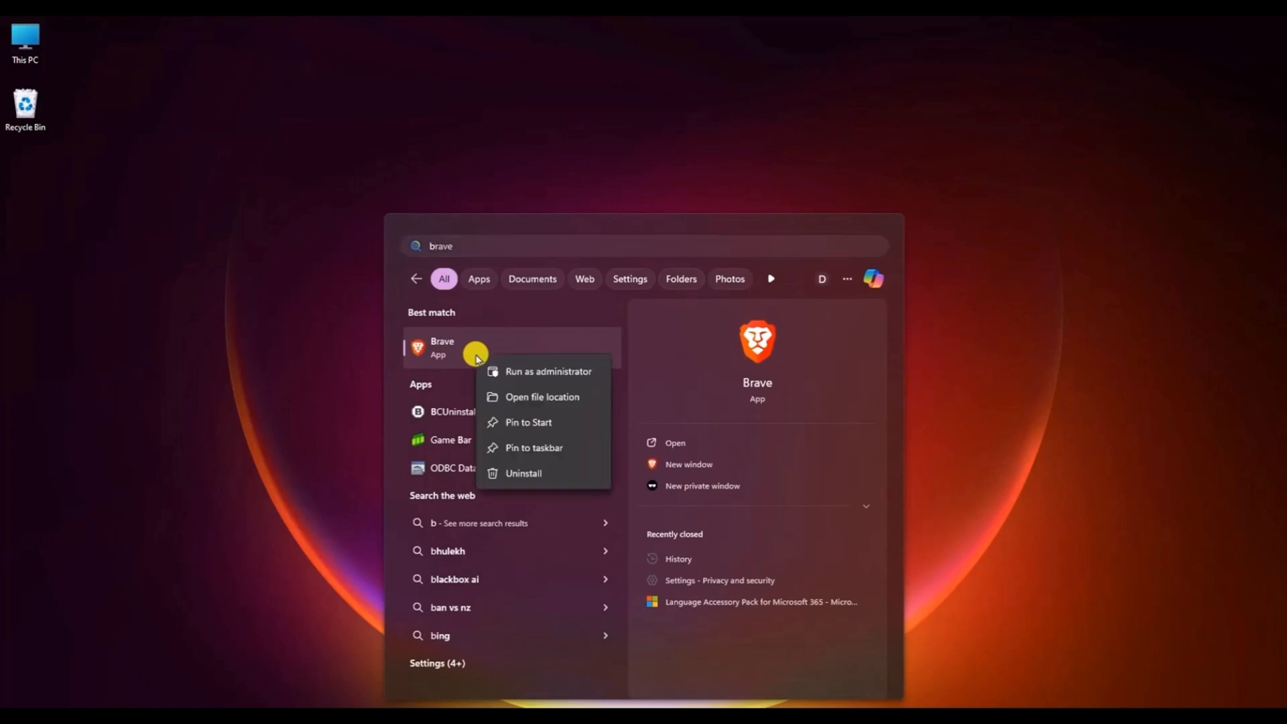
mouse_move(543, 397)
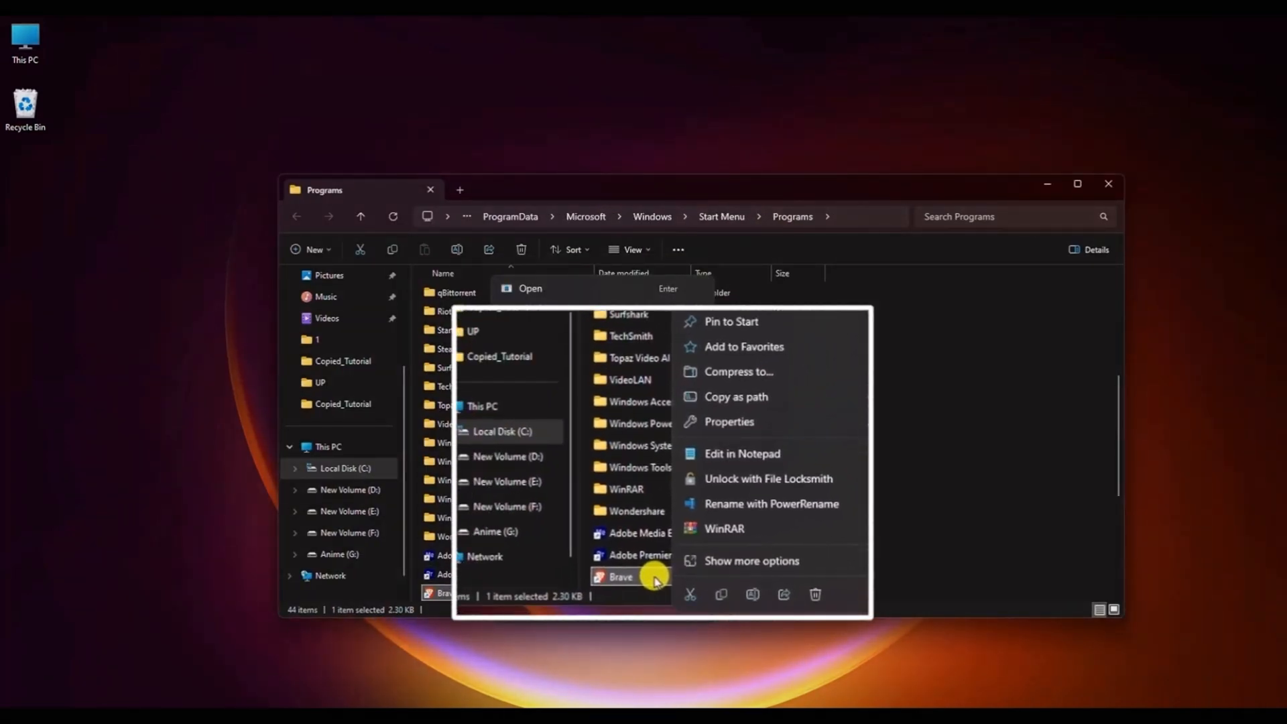
mouse_move(793, 571)
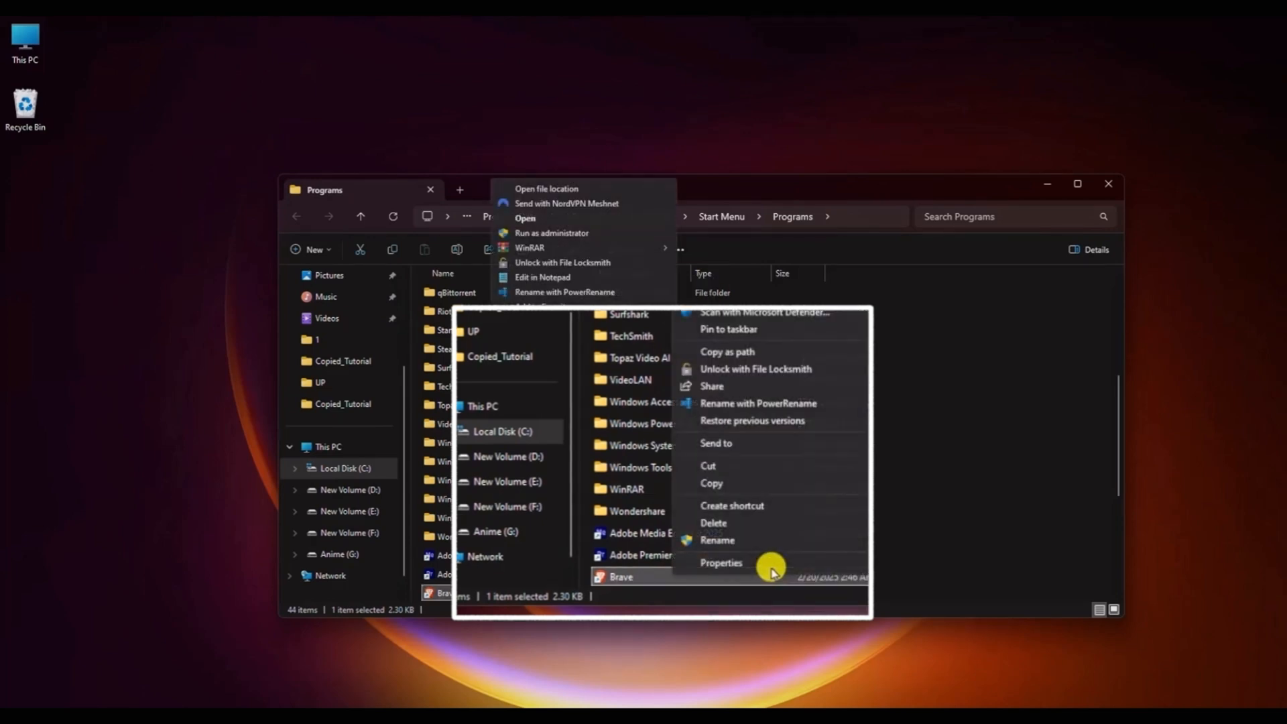
Show the Brave shortcut's Properties on its Compatibility settings
click(720, 561)
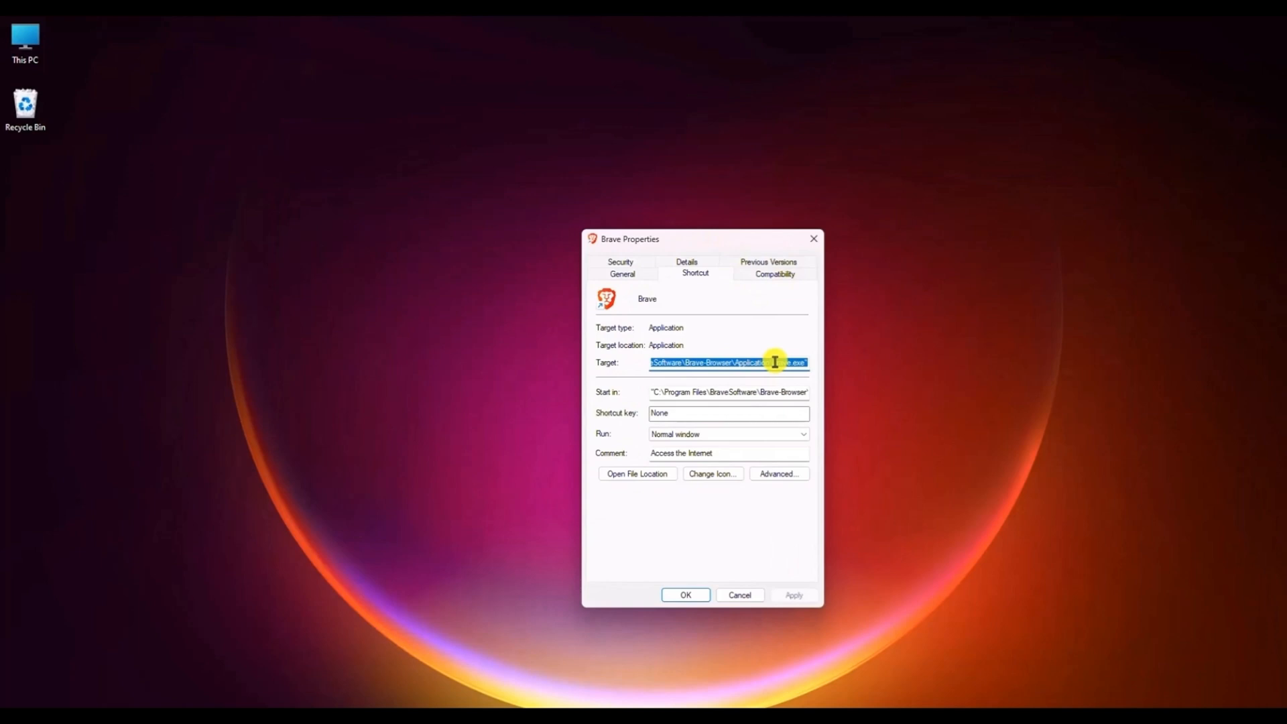
mouse_move(777, 282)
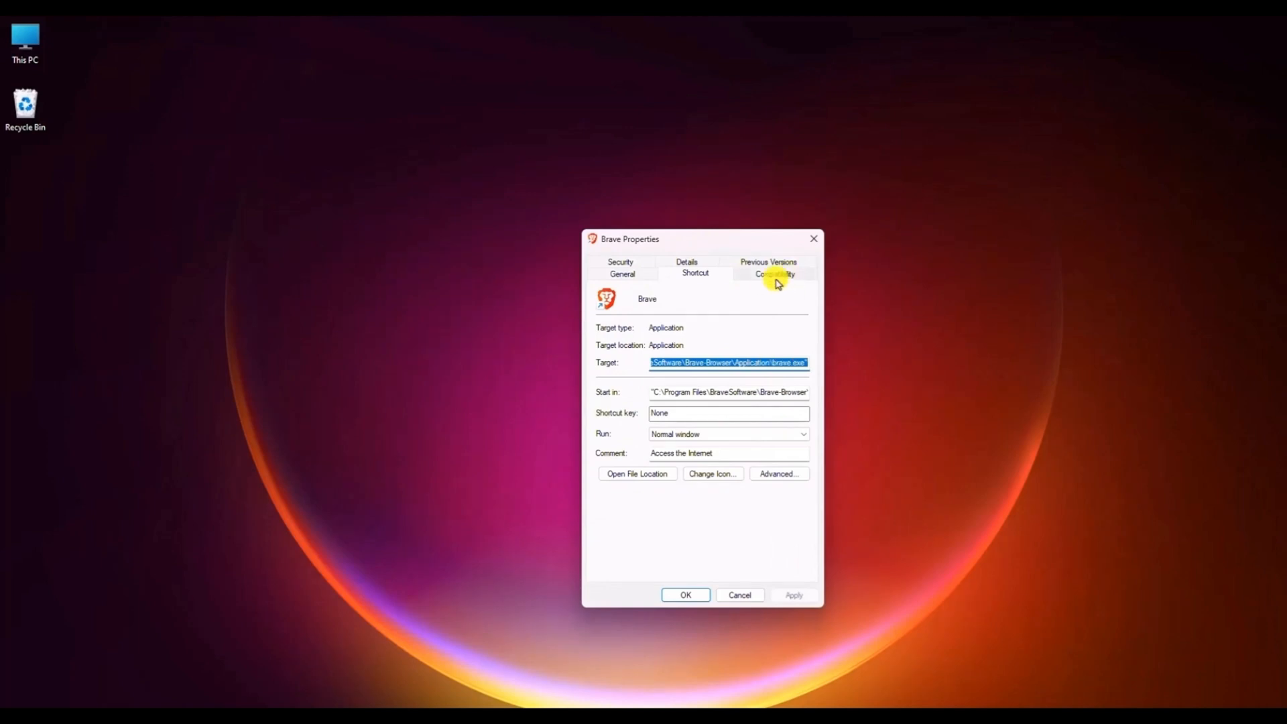
click(772, 274)
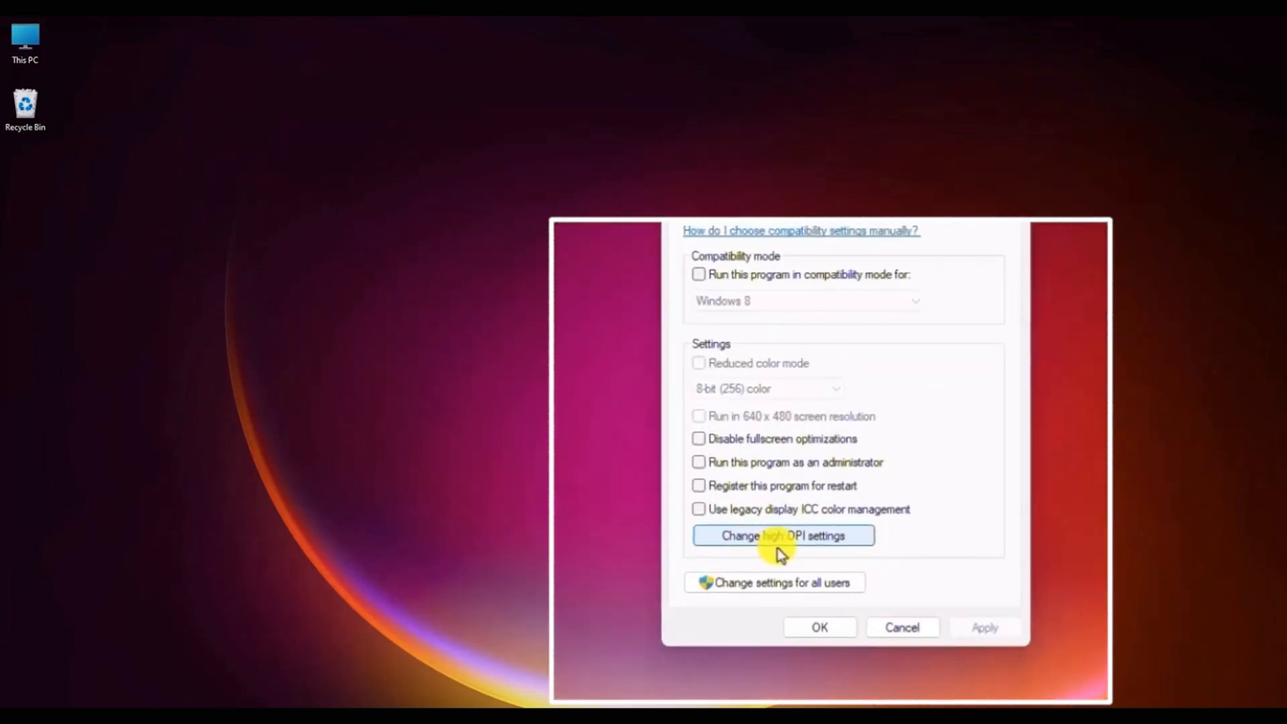
In Brave's high DPI settings, enable the program DPI fix and the high DPI scaling override
click(782, 535)
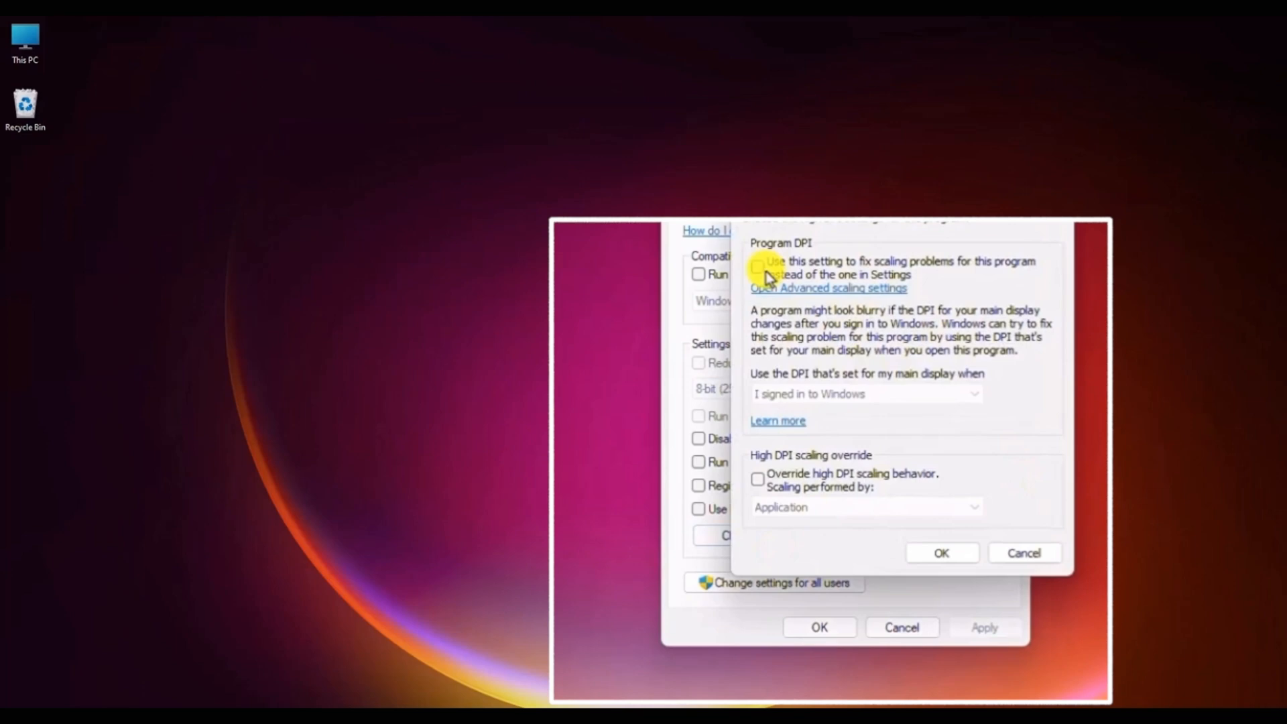
click(756, 266)
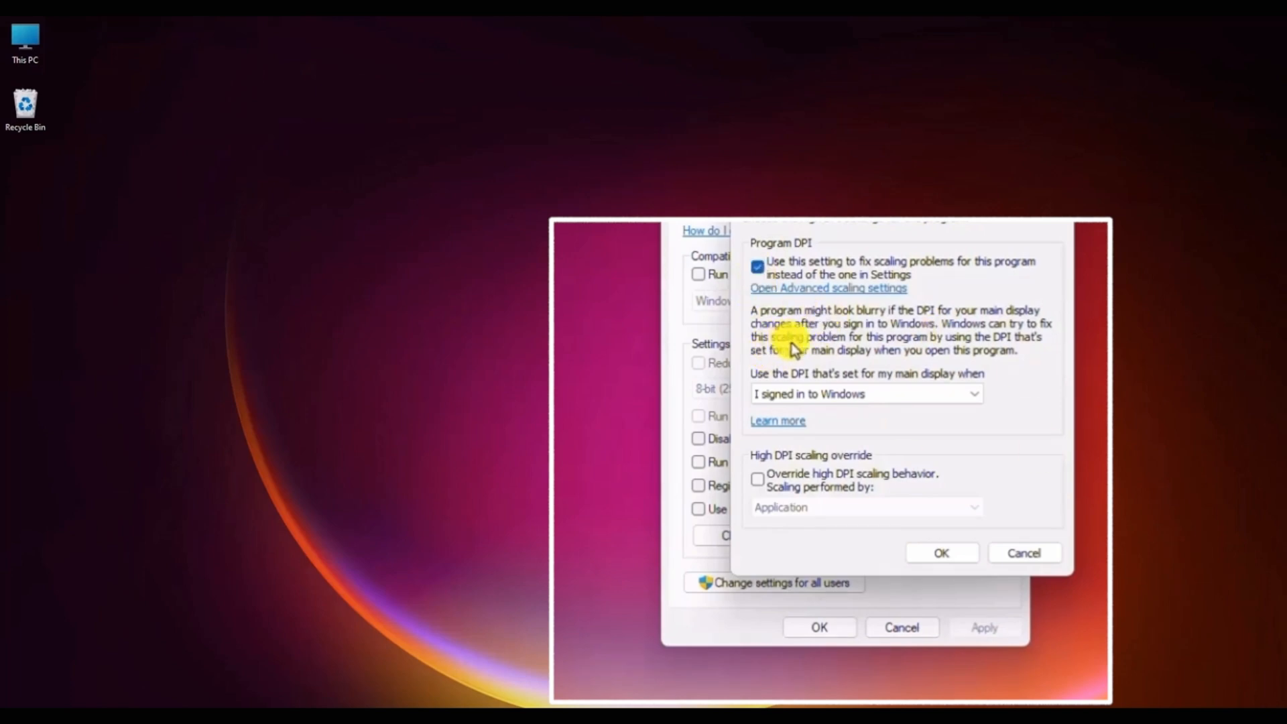
mouse_move(754, 475)
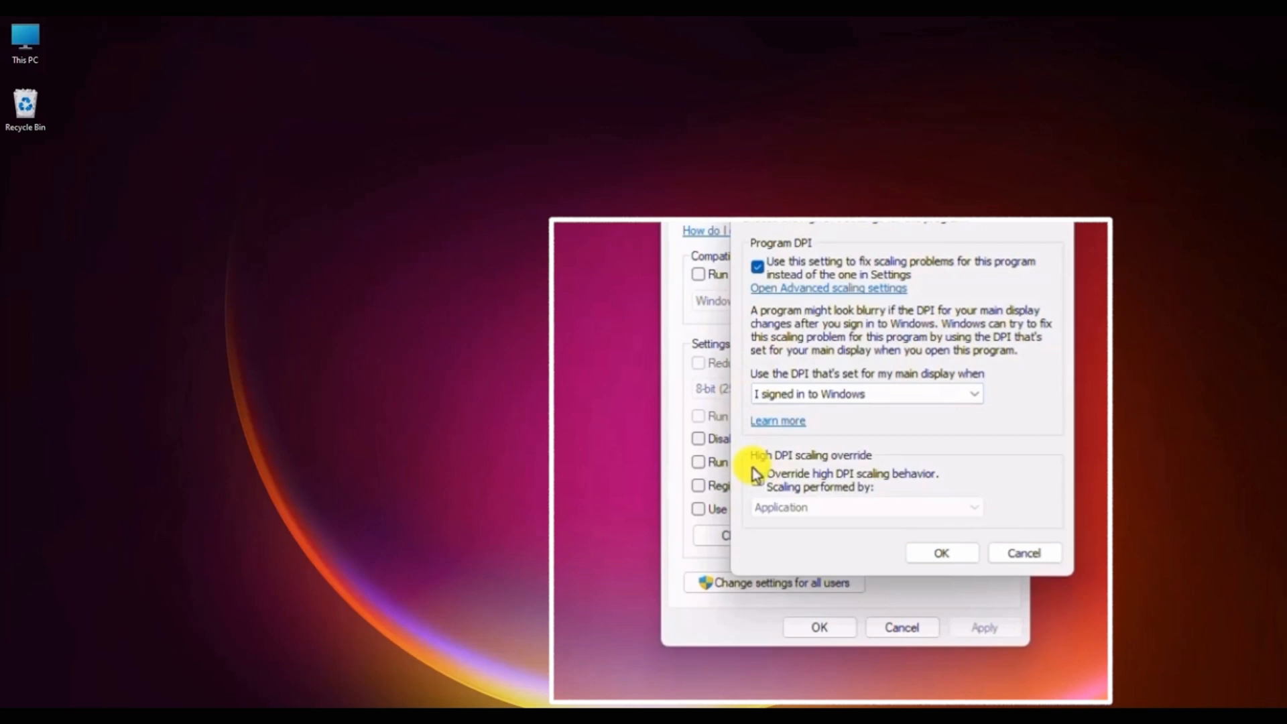
click(756, 478)
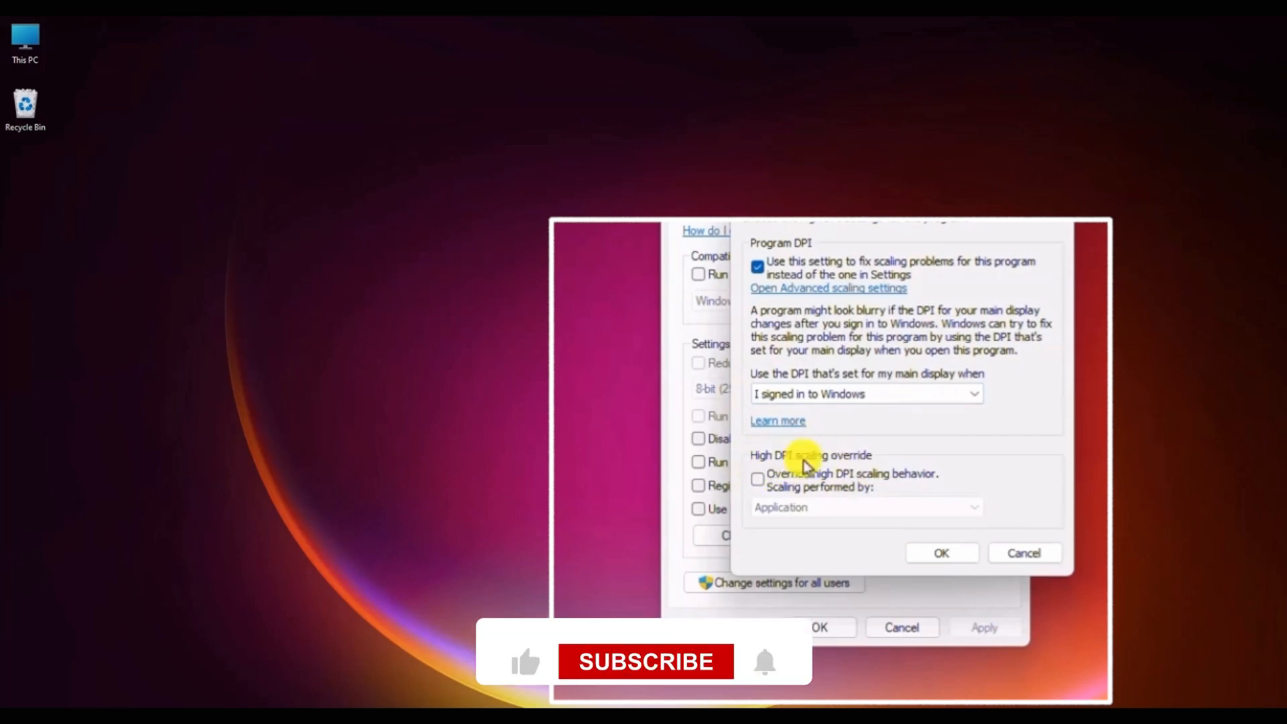
click(756, 479)
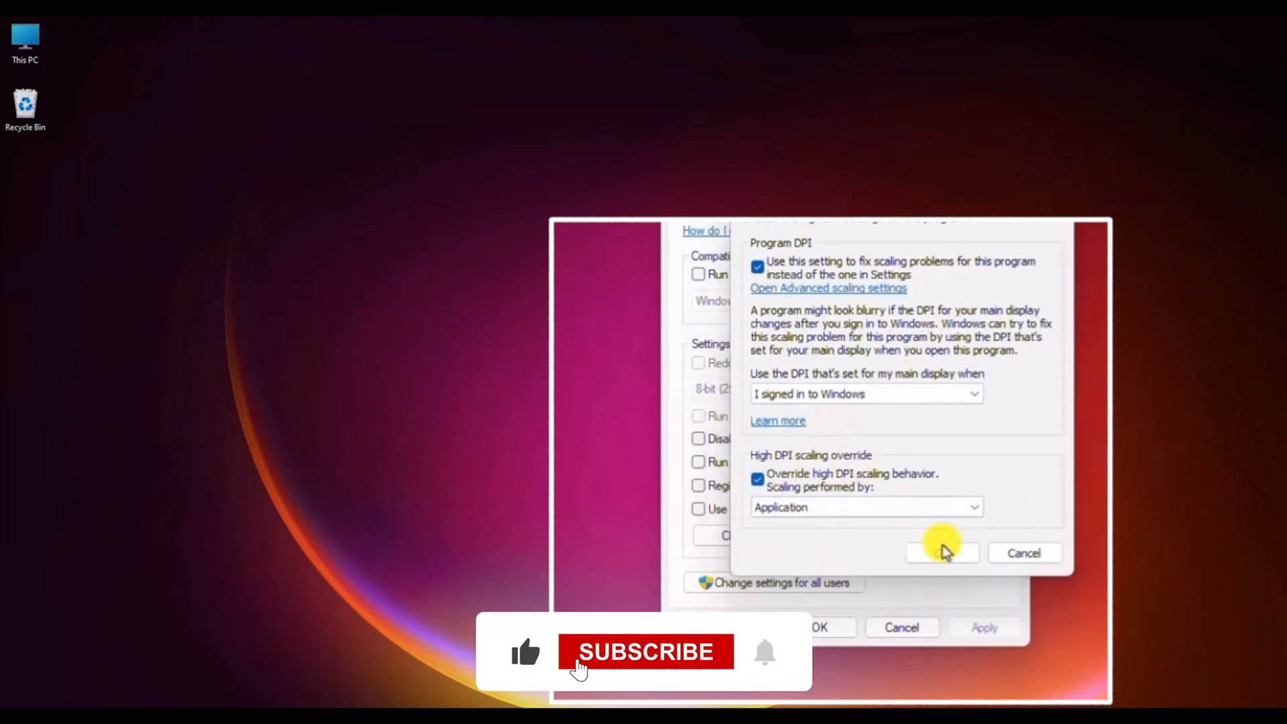
Expand the 'Scaling performed by' choices for Brave's high DPI override
click(864, 507)
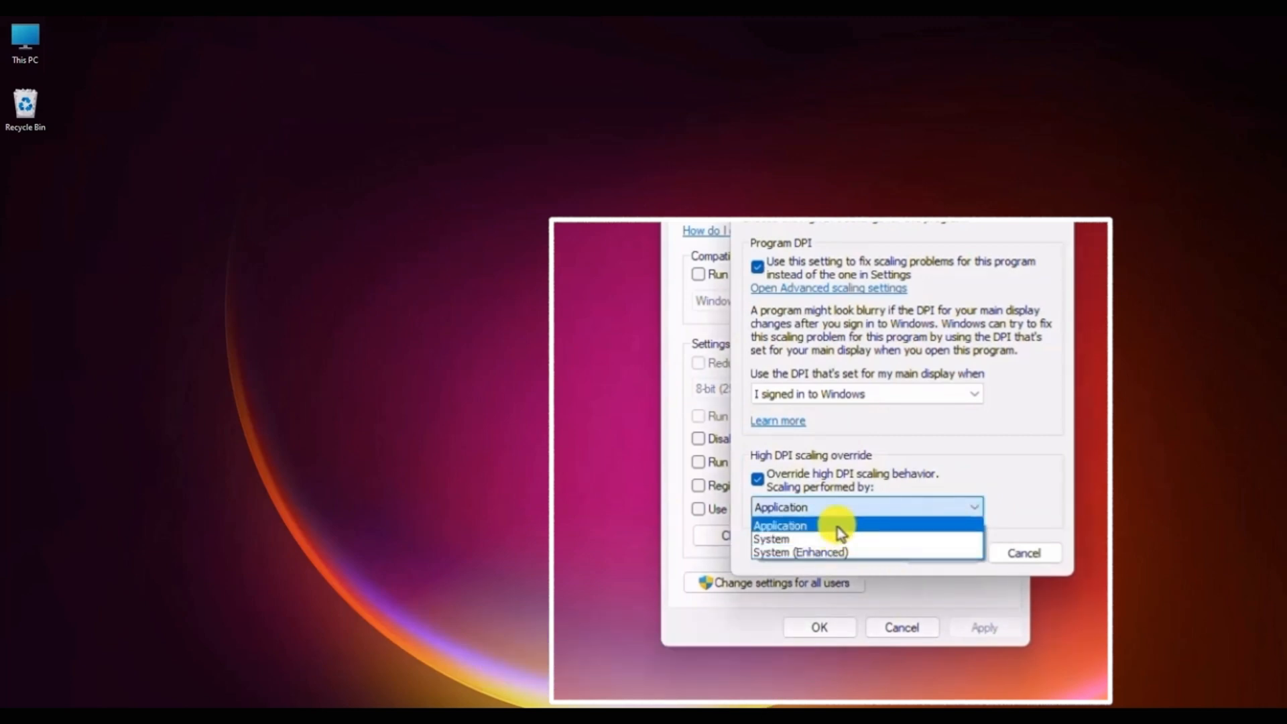
mouse_move(804, 539)
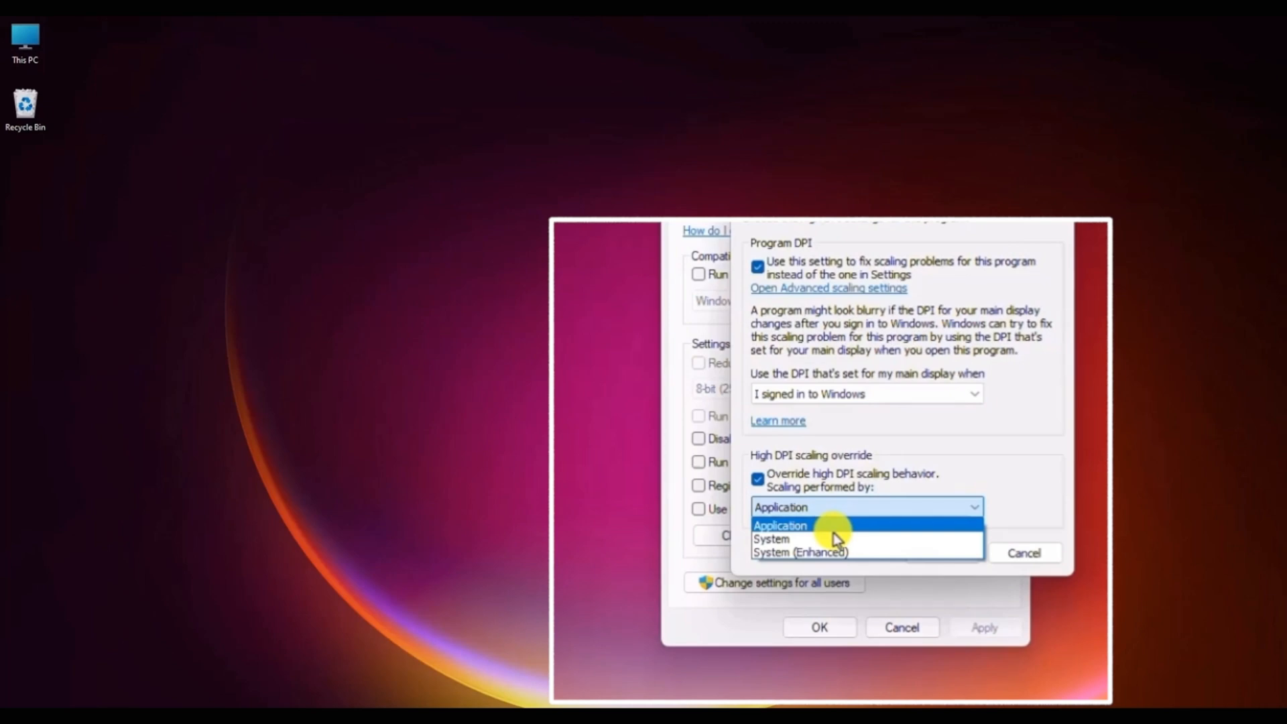
mouse_move(842, 554)
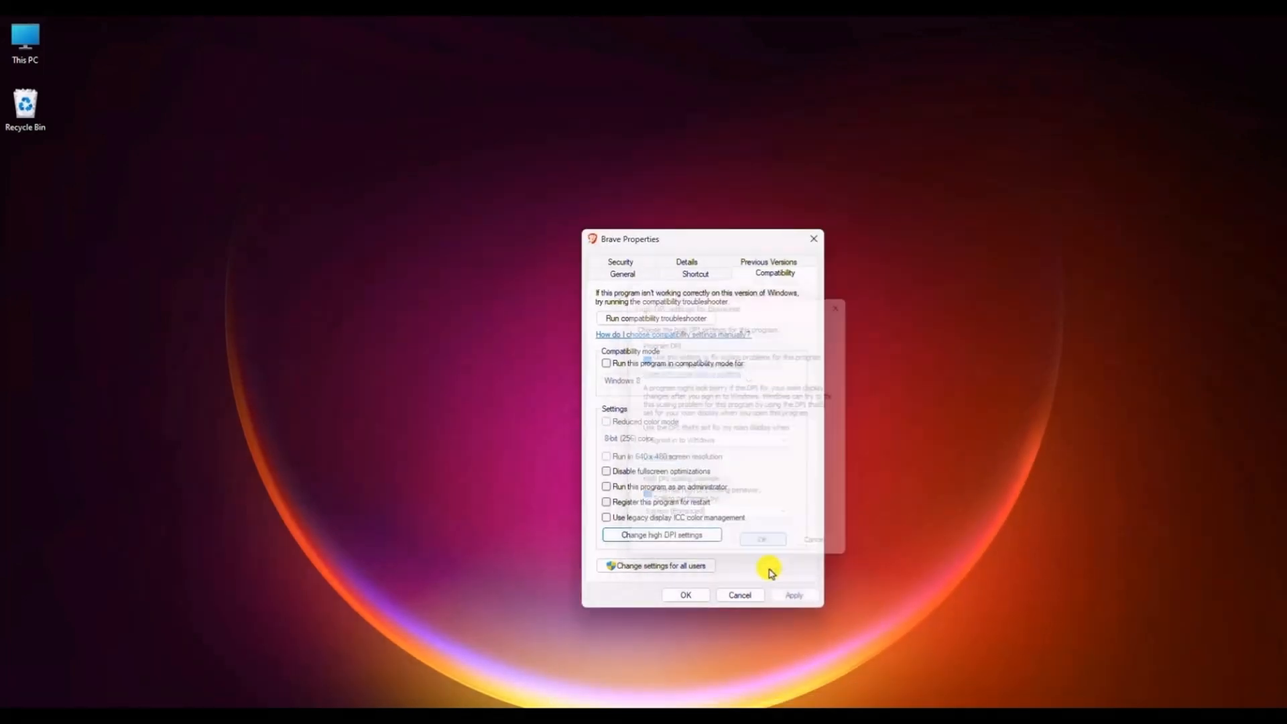
Apply the compatibility changes and close Brave's Properties, returning to the desktop
click(685, 594)
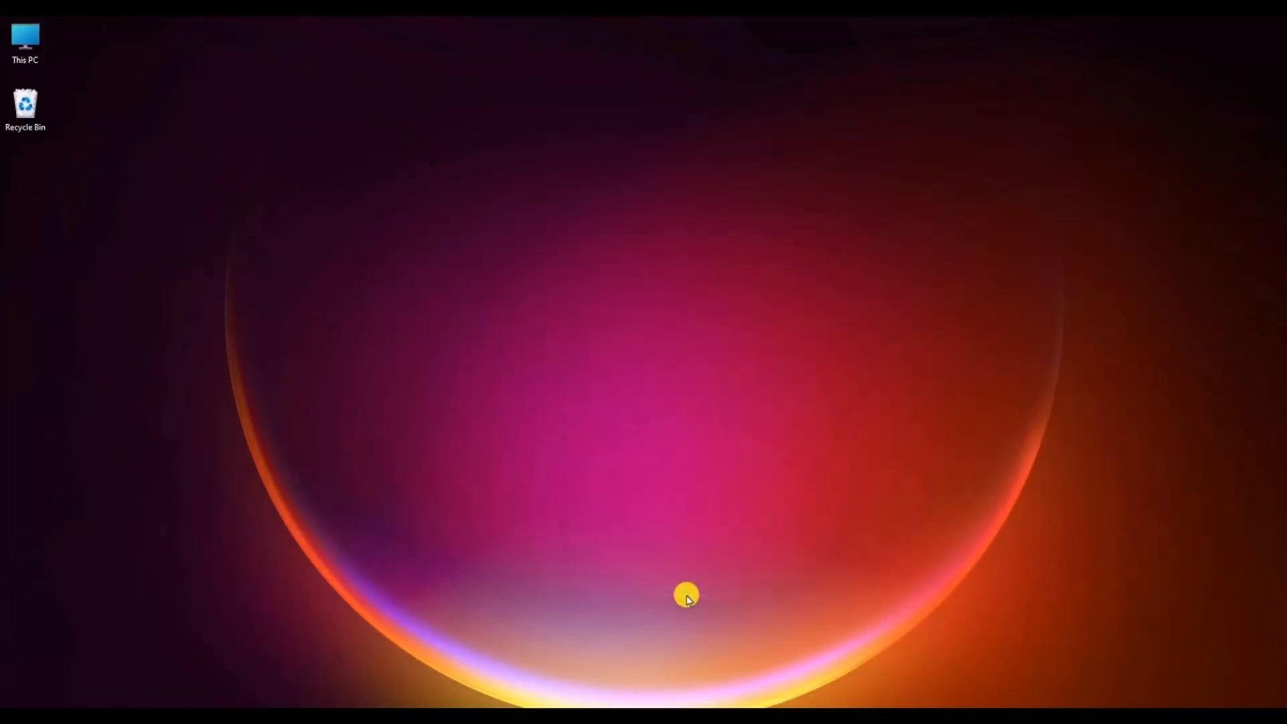